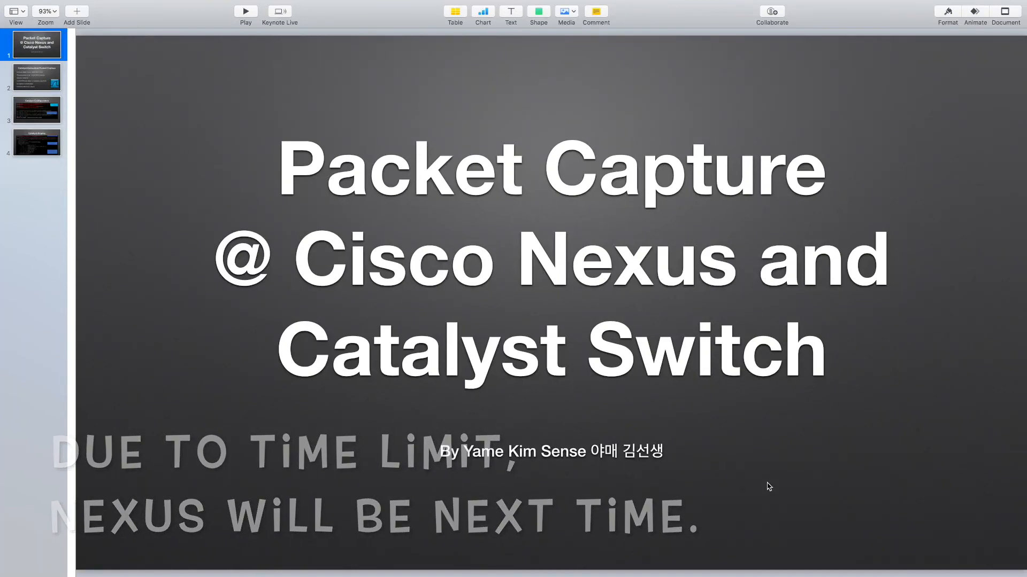
# Step: Select slide 2 to show the Catalyst Embedded Packet Capture slide
pyautogui.click(36, 77)
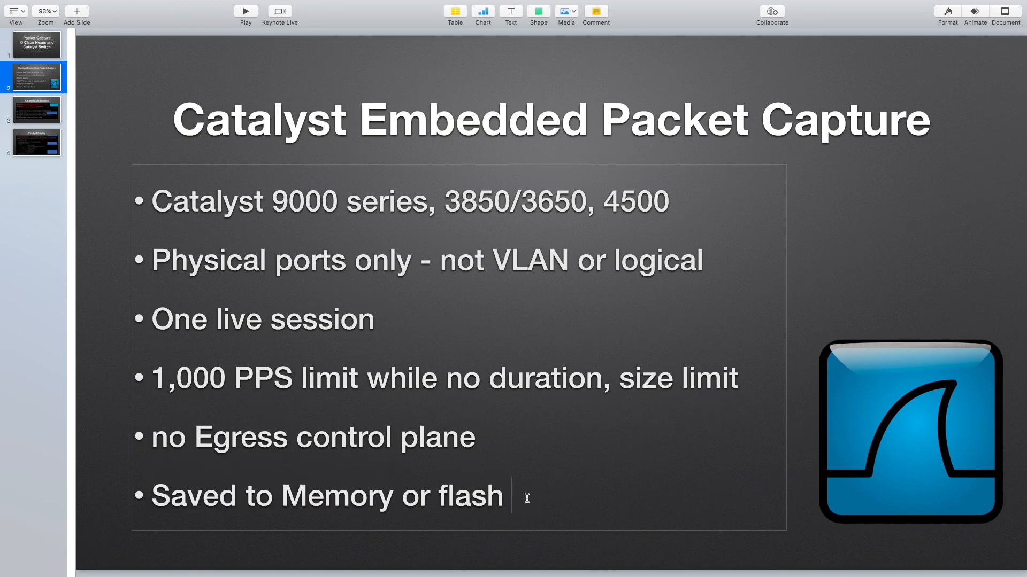
# Step: Show the Catalyst Configuration slide, then switch to the Hyper terminal window
pyautogui.click(36, 110)
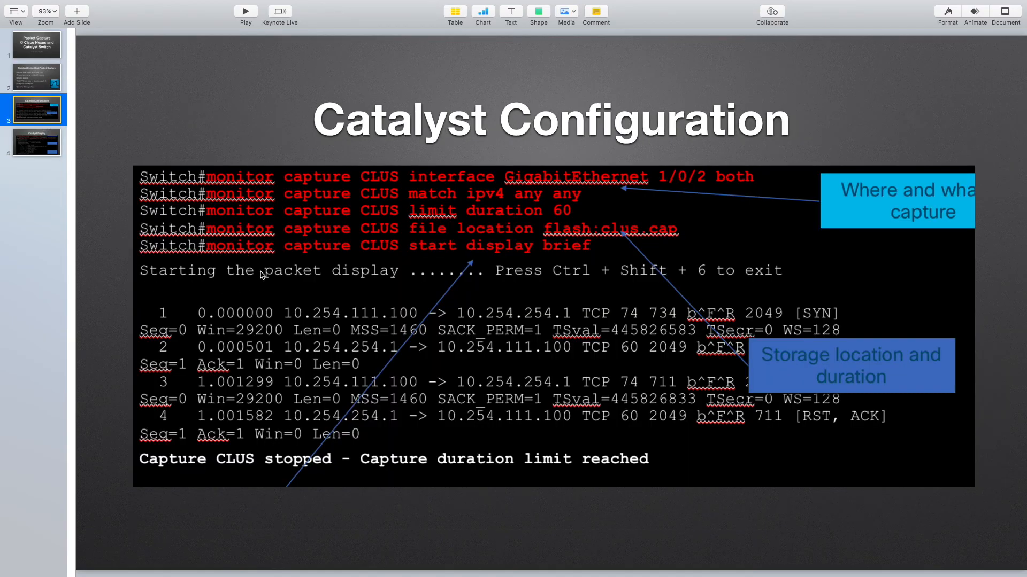
pyautogui.moveTo(445, 191)
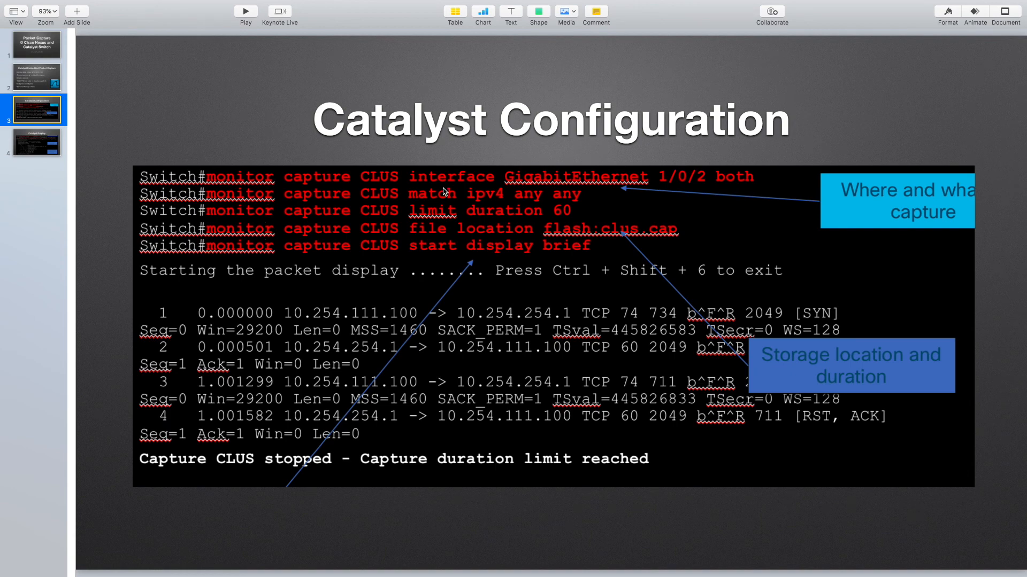
pyautogui.moveTo(449, 207)
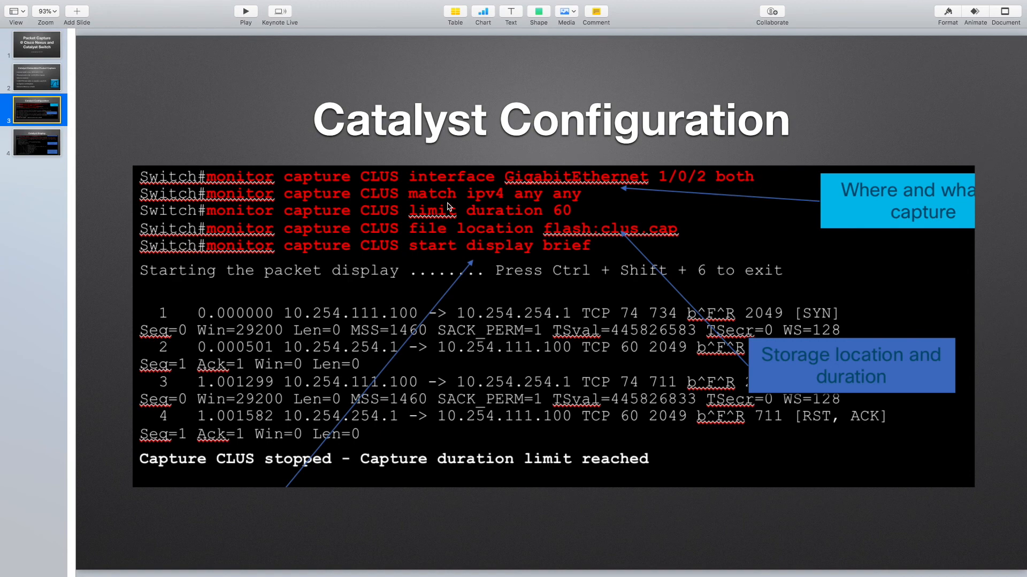
pyautogui.click(448, 244)
pyautogui.write('show mo')
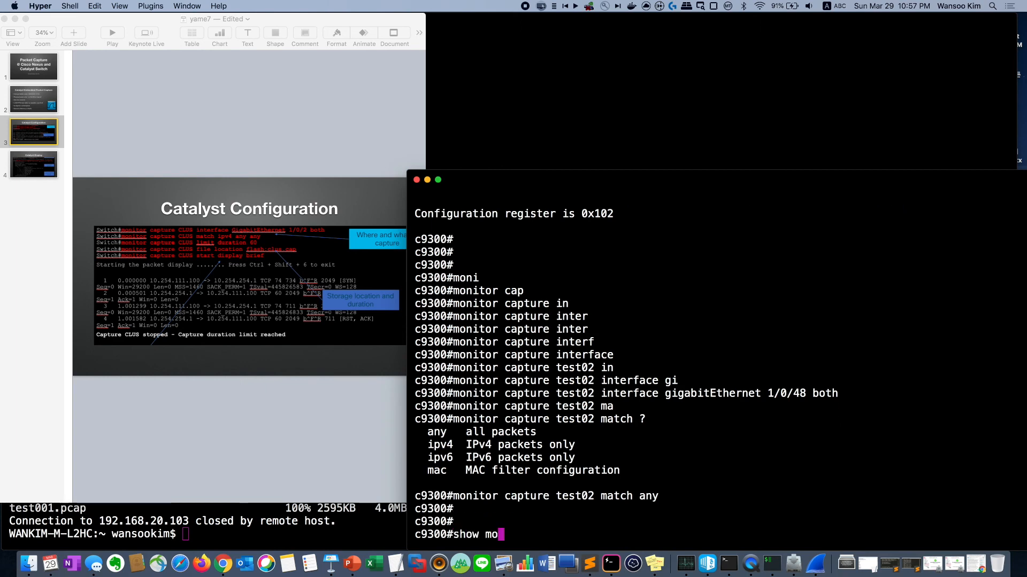
# Step: Enter the monitor capture test02 command on the switch CLI
pyautogui.press('Return')
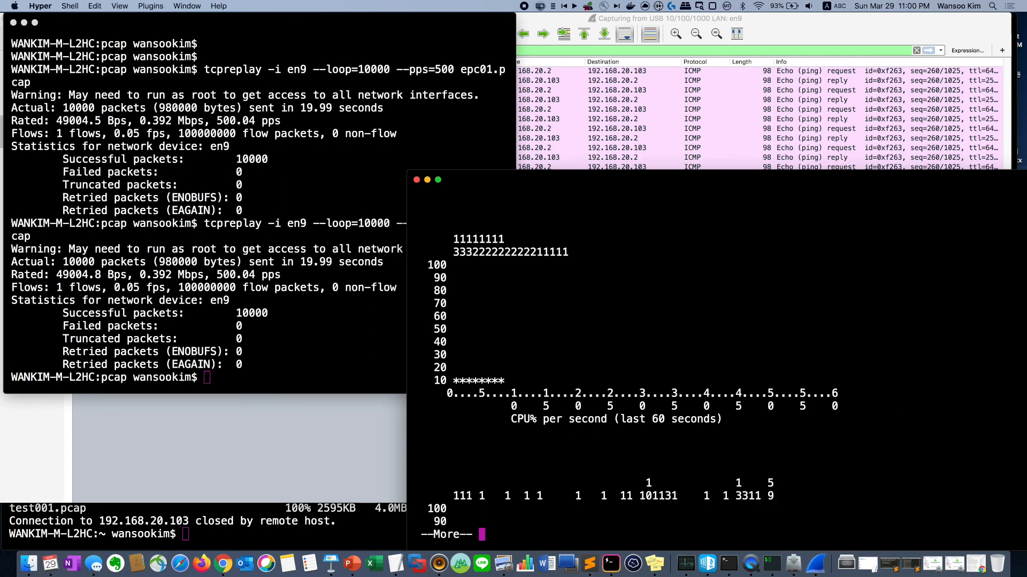
# Step: Open Wireshark's File menu
pyautogui.click(83, 6)
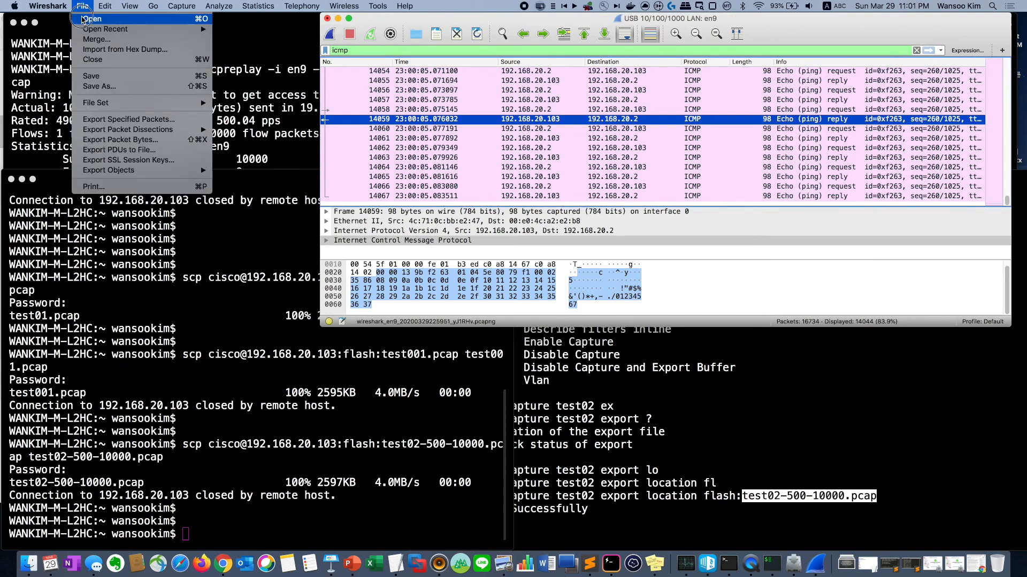
# Step: Choose Export Specified Packets from Wireshark's File menu
pyautogui.click(128, 119)
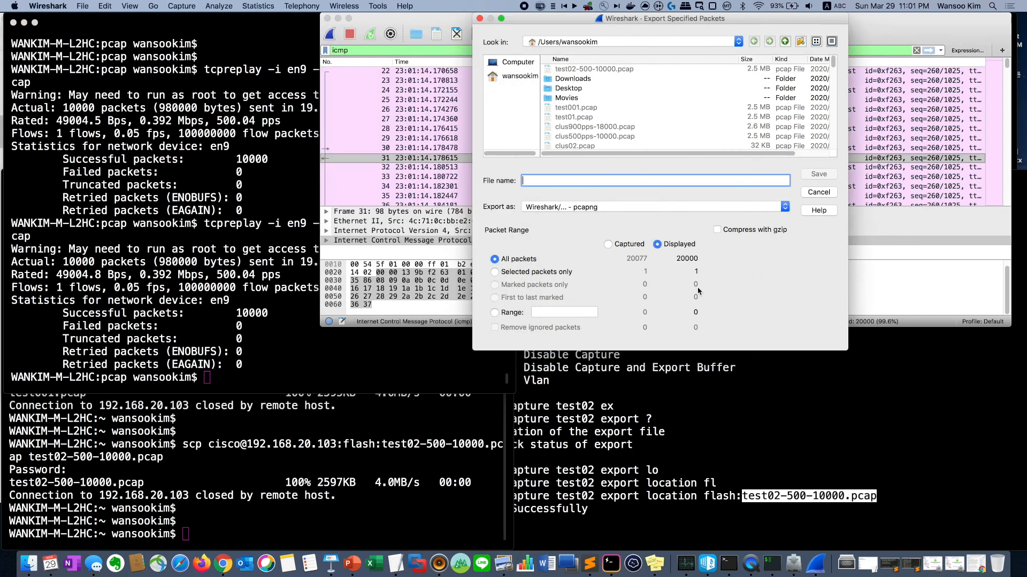